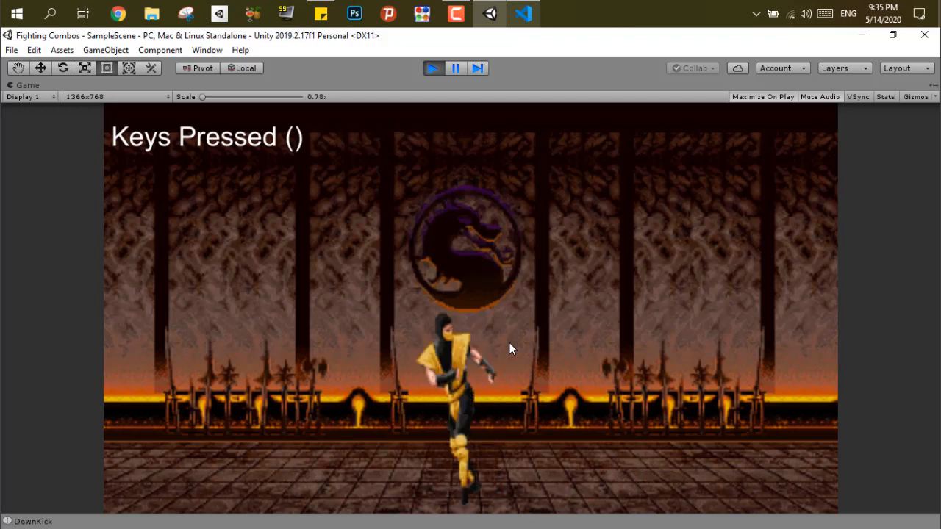
# Enter key combos in Play mode so Scorpion does knife, hook and down-kick attacks.
pyautogui.press('s')
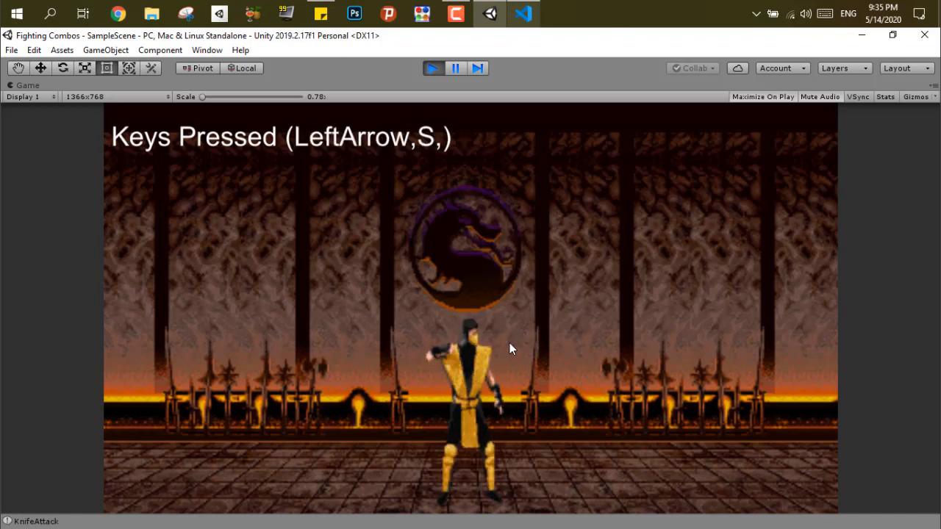
pyautogui.press('s')
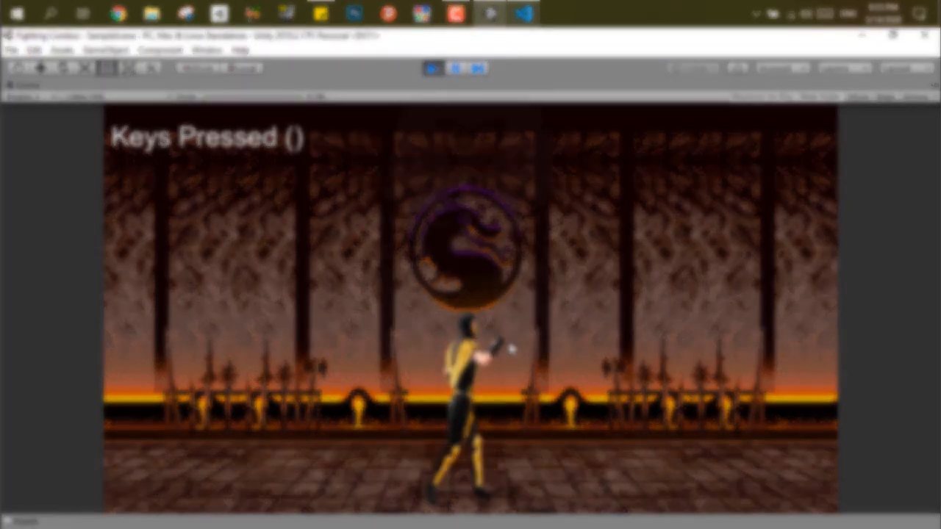
pyautogui.press('d')
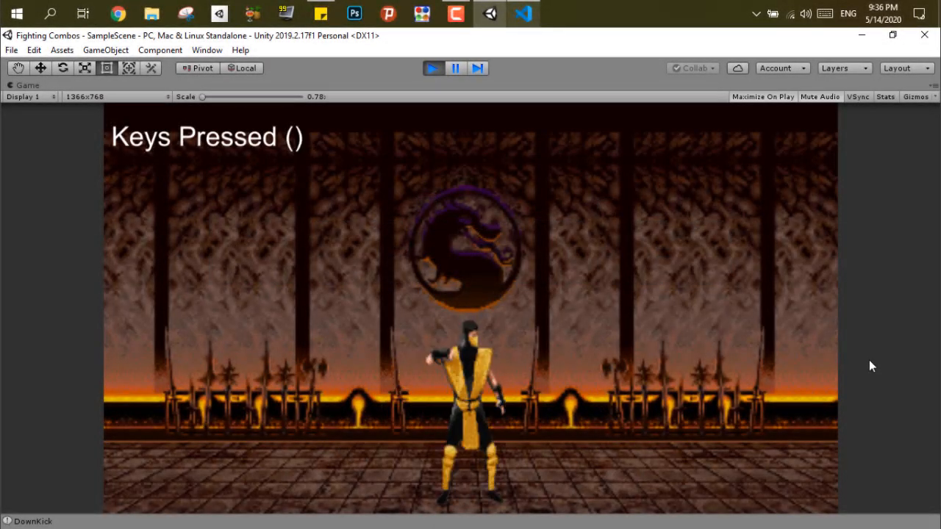
pyautogui.press('s')
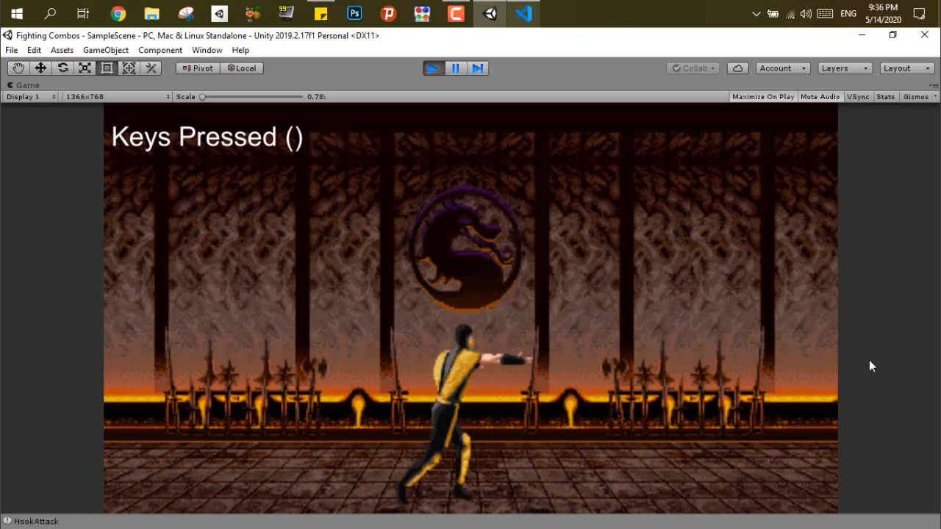
pyautogui.press('s')
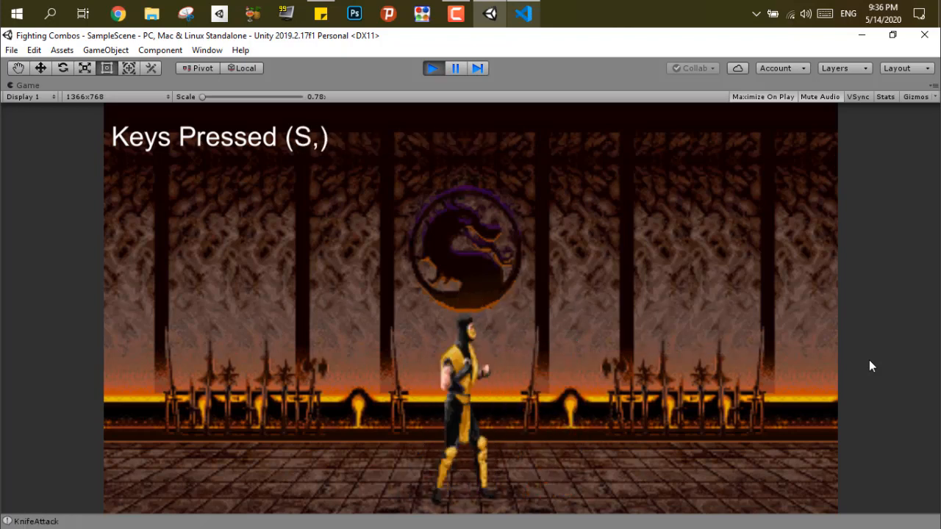
pyautogui.press('d')
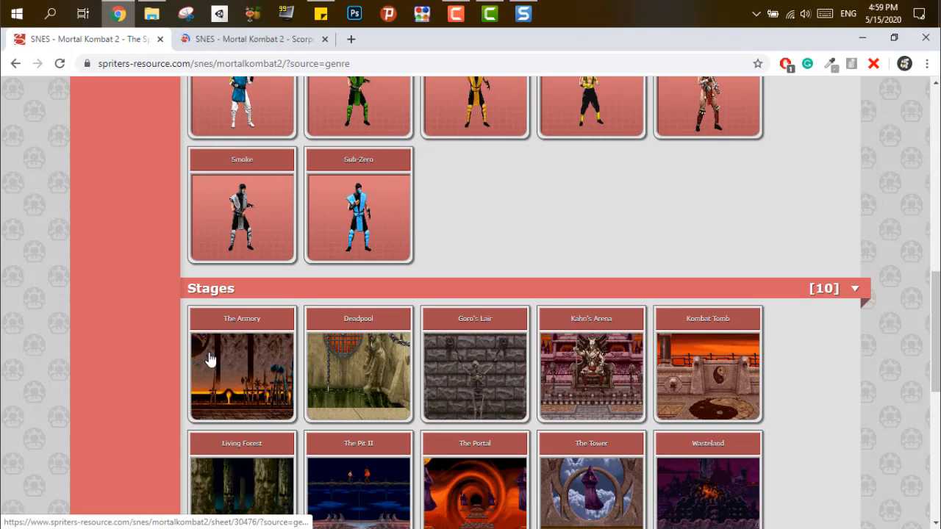
# Switch to the Scorpion sprite sheet page and scroll down through it.
pyautogui.click(242, 375)
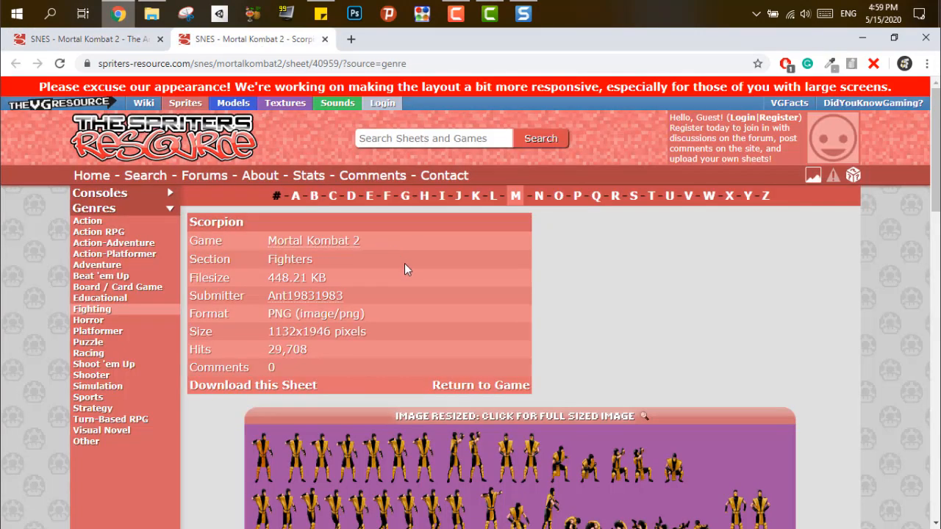
pyautogui.scroll(-3)
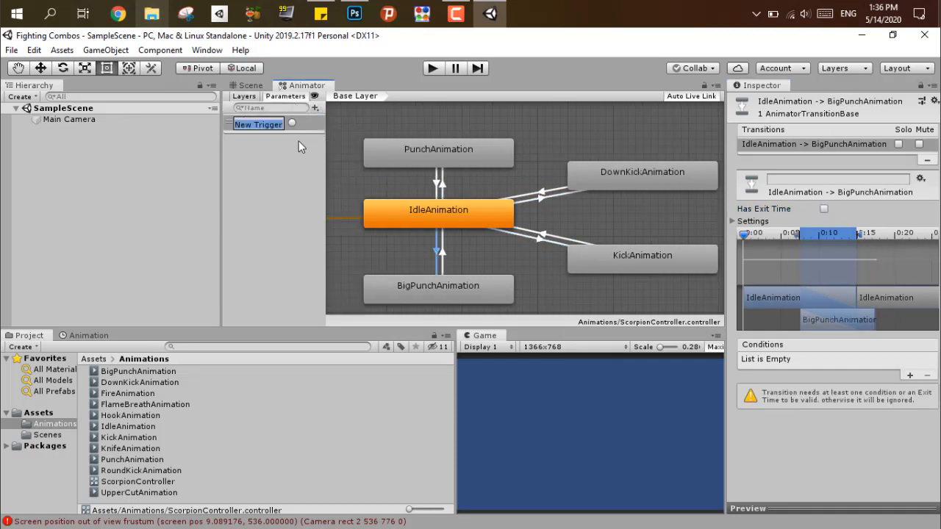
# Rename a trigger to Up, drag move animations into the graph, and add another trigger.
pyautogui.write('UpKick')
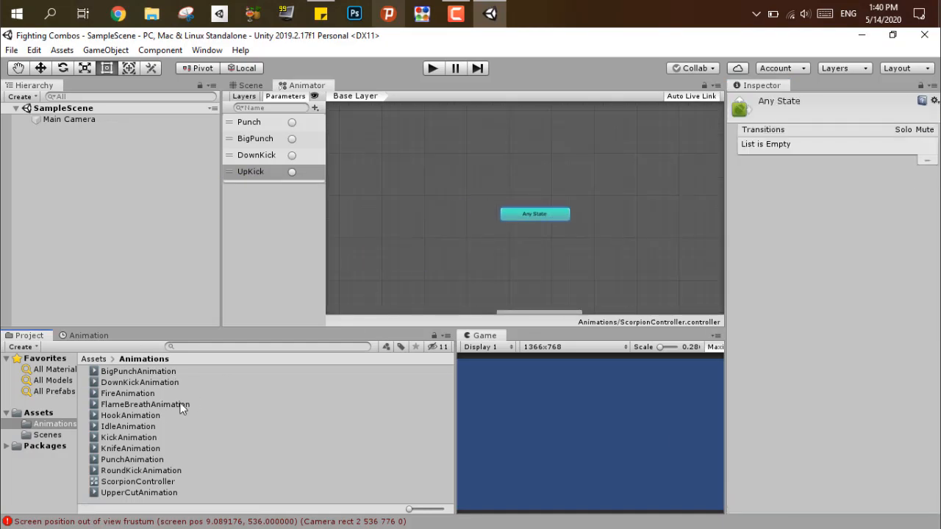
pyautogui.moveTo(145, 404); pyautogui.dragTo(431, 264)
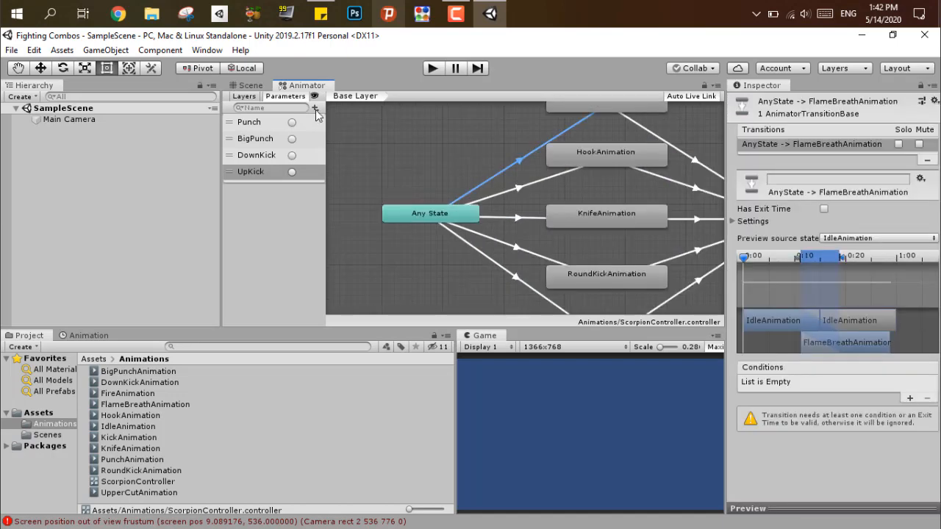
pyautogui.click(315, 108)
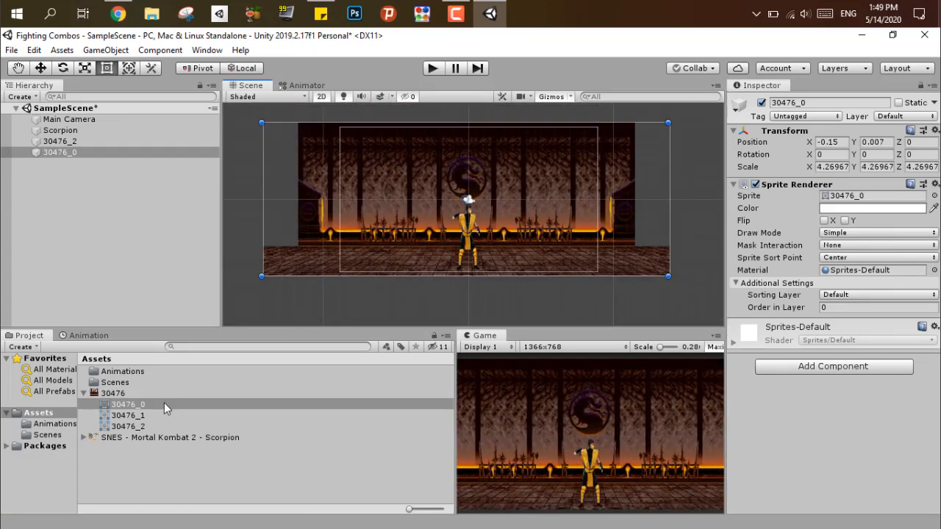
# Select the 30476_0 stage background sprite for the scene.
pyautogui.click(556, 13)
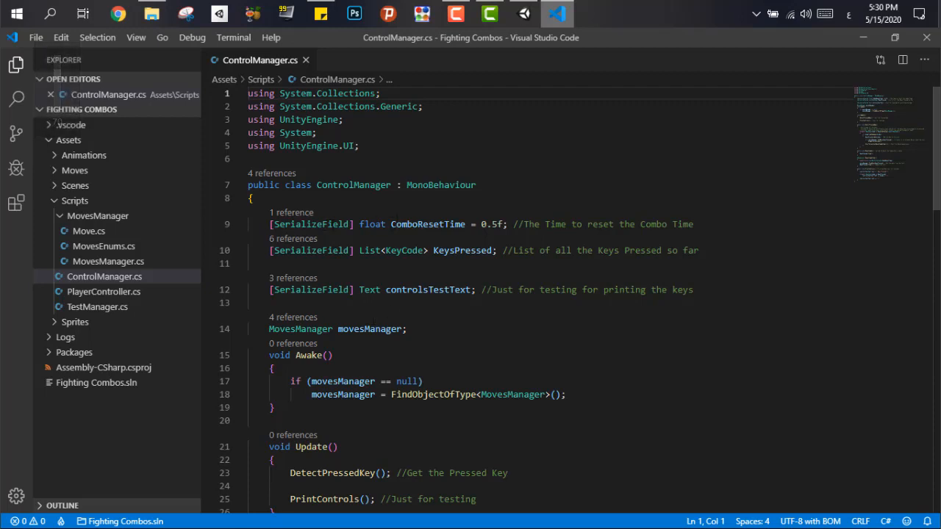
# Highlight KeysPressed, open MovesManager.cs, Move.cs and PlayerController.cs, then scroll ControlManager.cs.
pyautogui.doubleClick(462, 250)
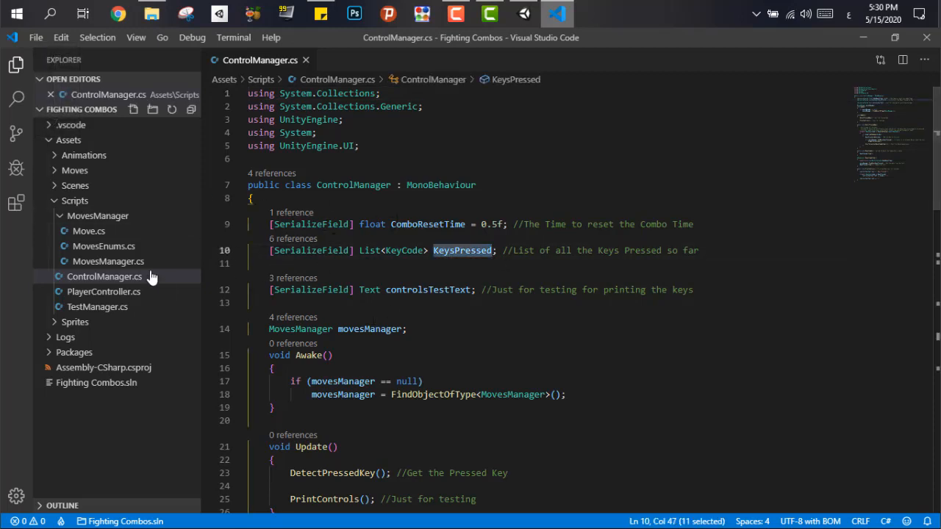
pyautogui.doubleClick(108, 261)
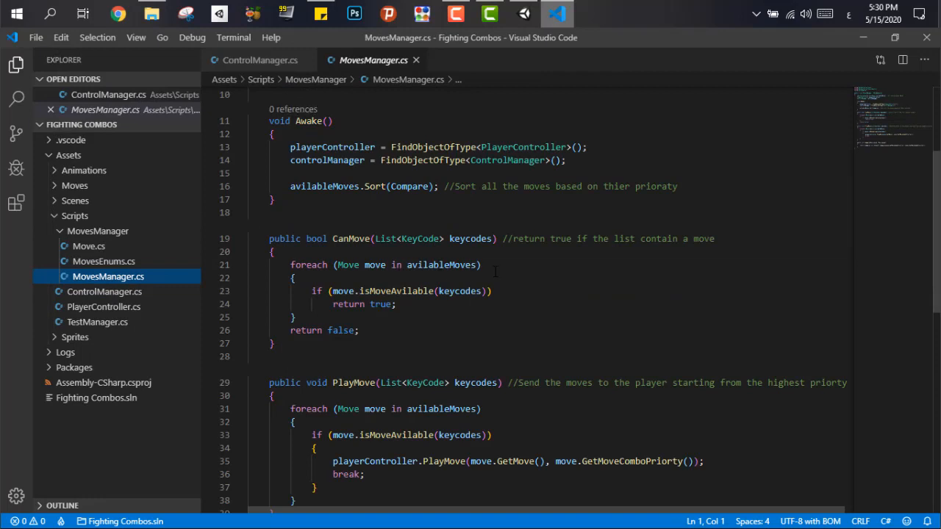
pyautogui.click(89, 245)
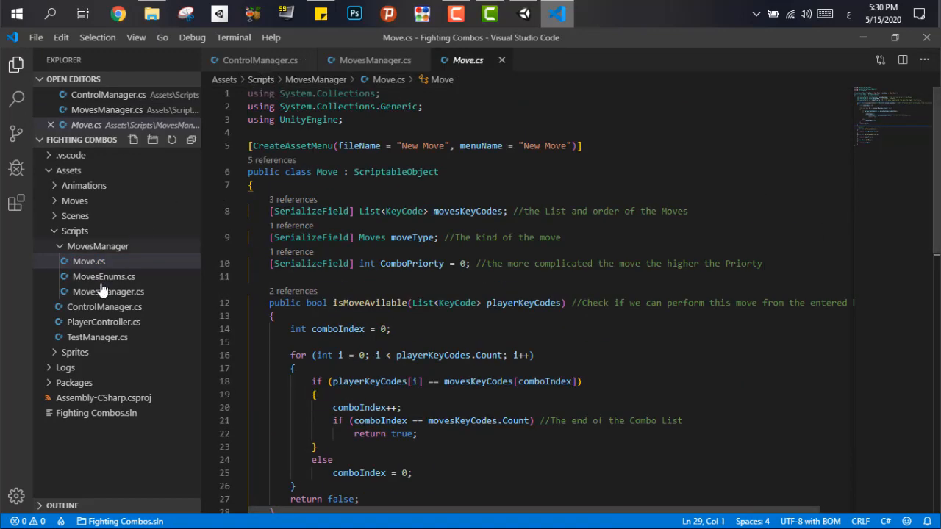
pyautogui.click(103, 322)
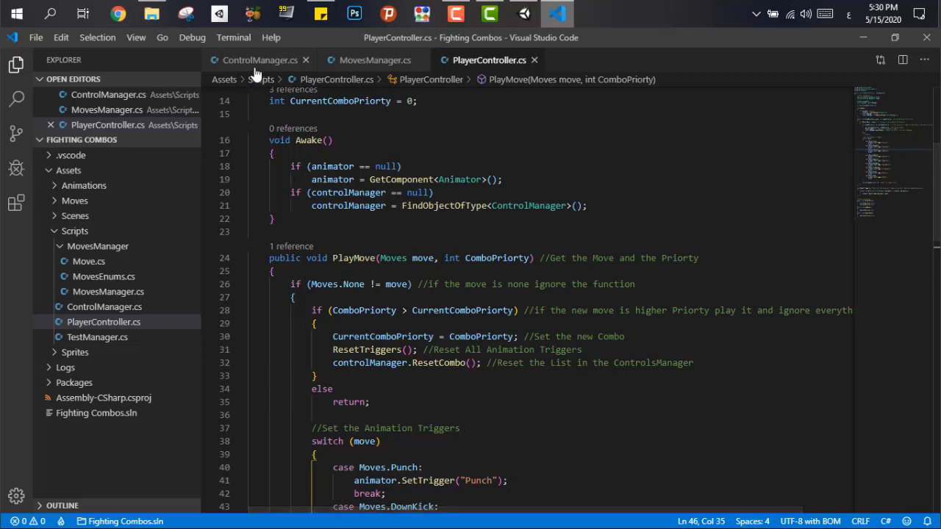
pyautogui.click(257, 60)
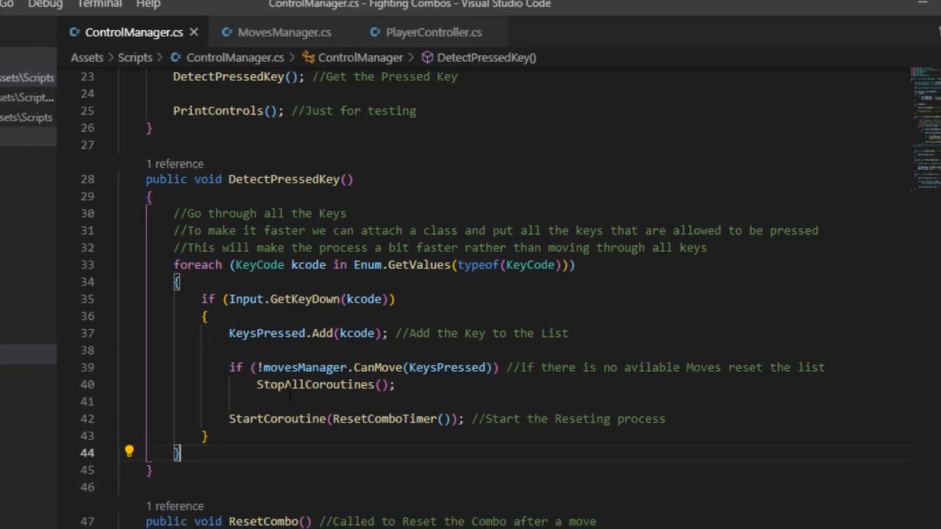
pyautogui.scroll(-3)
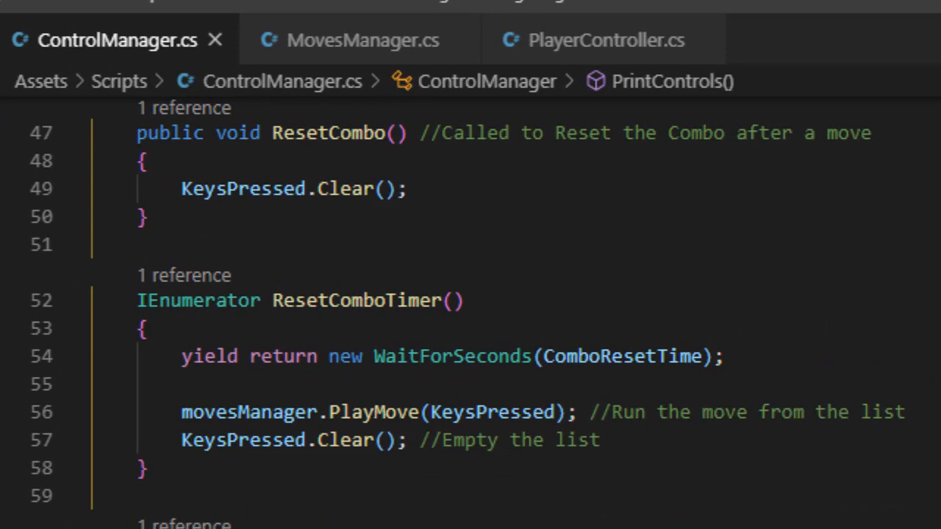
pyautogui.moveTo(395, 384)
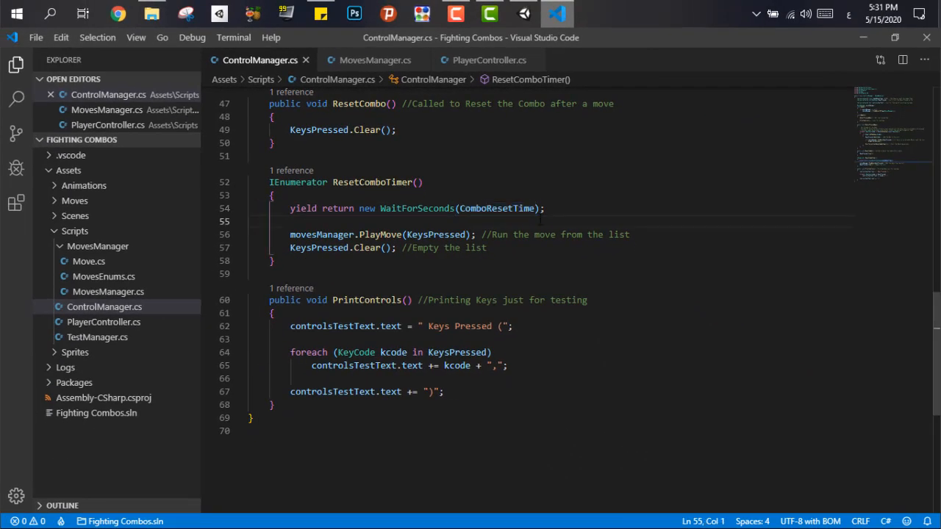
pyautogui.moveTo(375, 59)
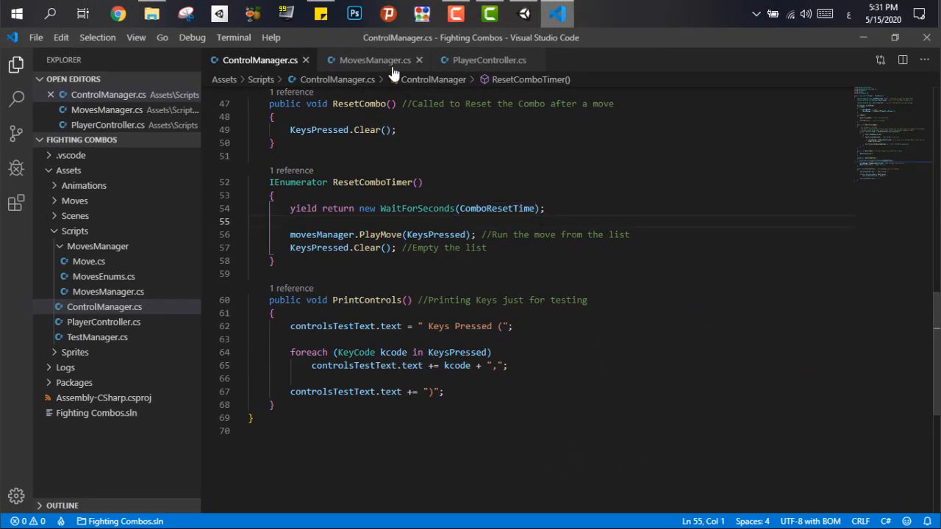
# Highlight isMoveAvilable code, including the true returned when a combo completes.
pyautogui.click(375, 59)
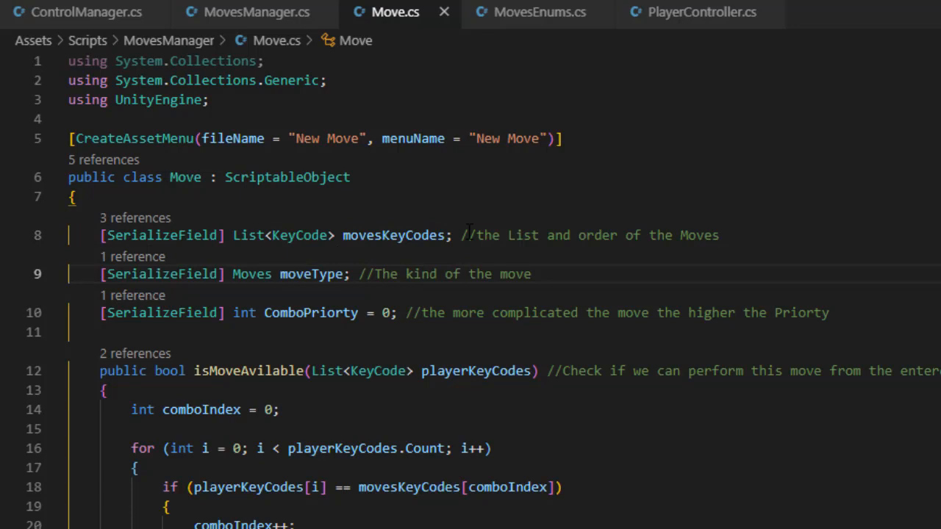
pyautogui.doubleClick(311, 312)
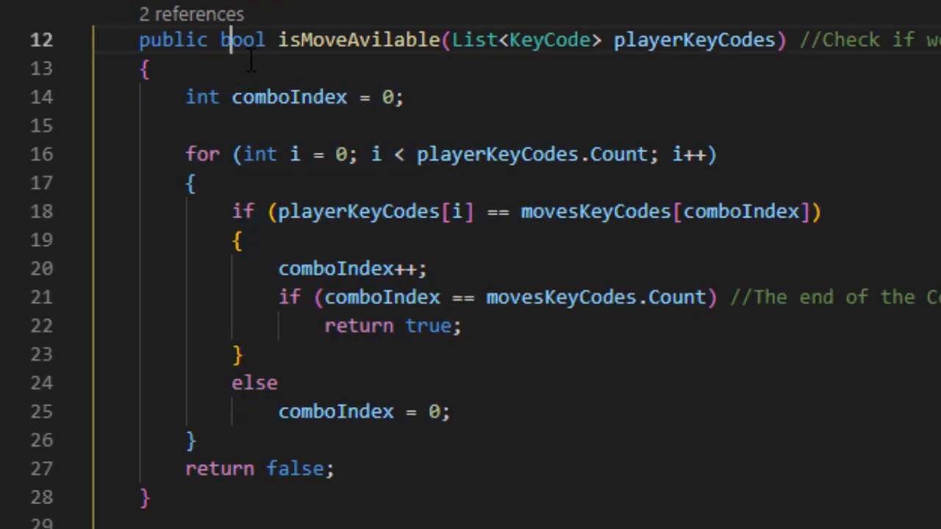
pyautogui.doubleClick(243, 40)
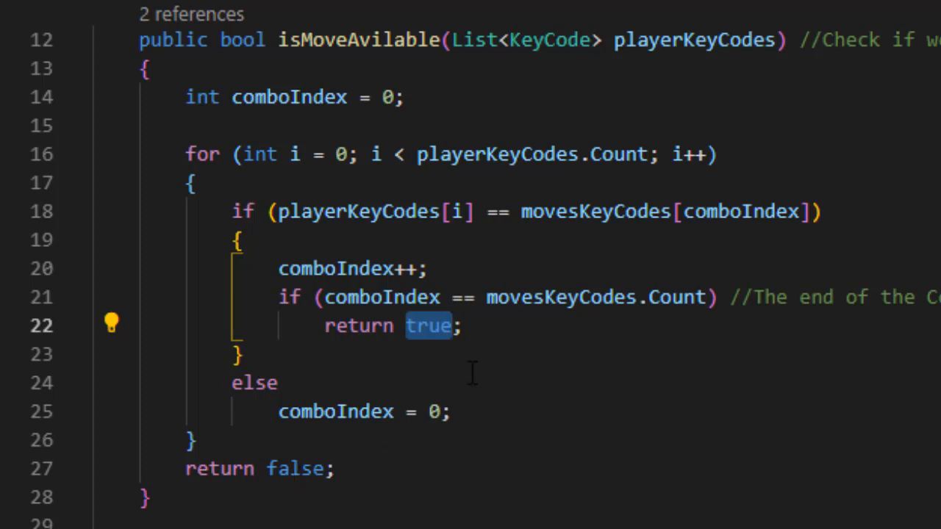
pyautogui.moveTo(329, 363)
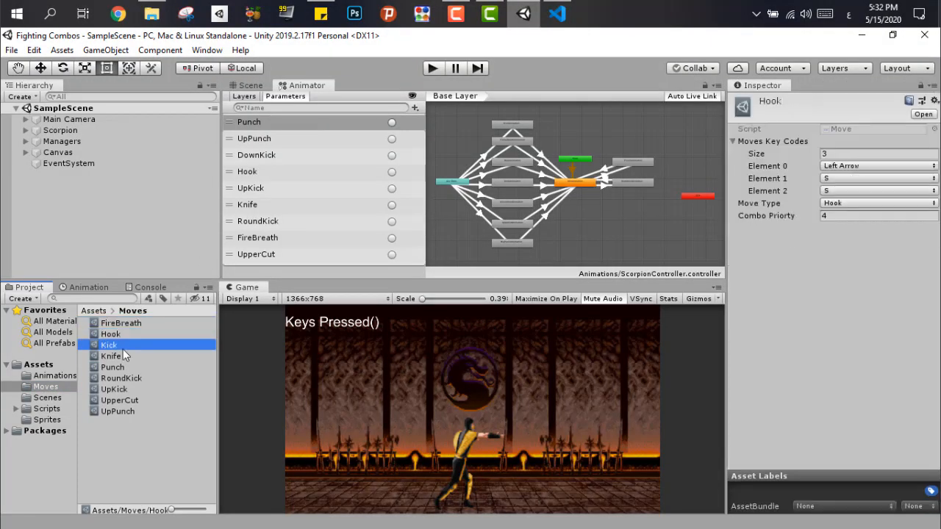
# Inspect the Kick and FireBreath move assets' combo settings in the Inspector.
pyautogui.click(108, 345)
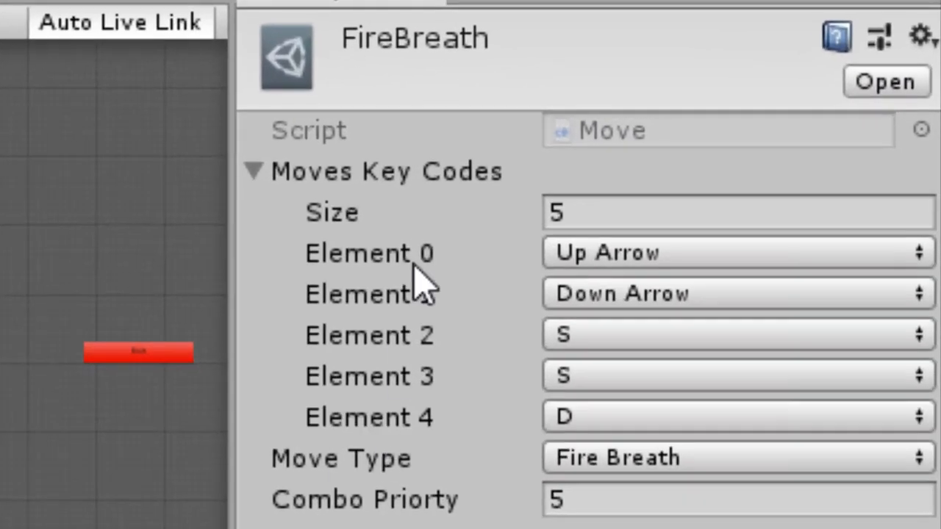
pyautogui.click(736, 213)
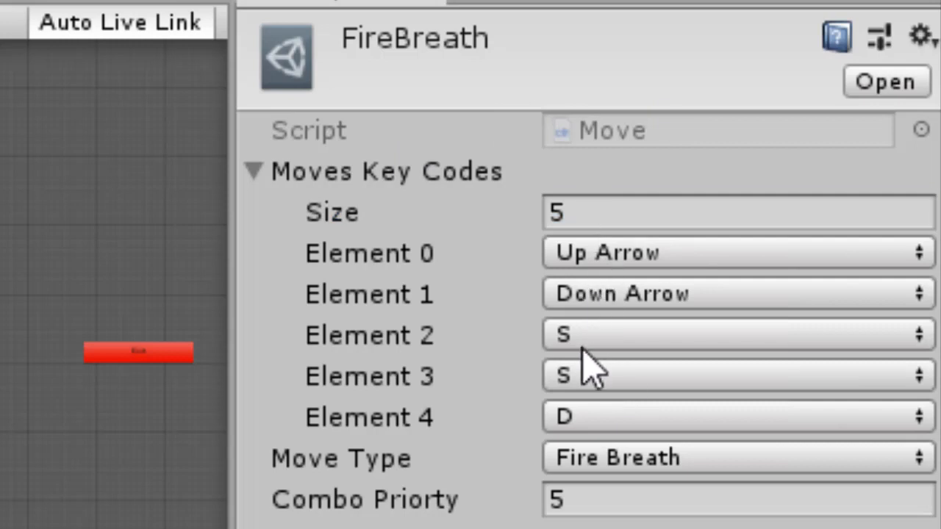
pyautogui.moveTo(361, 434)
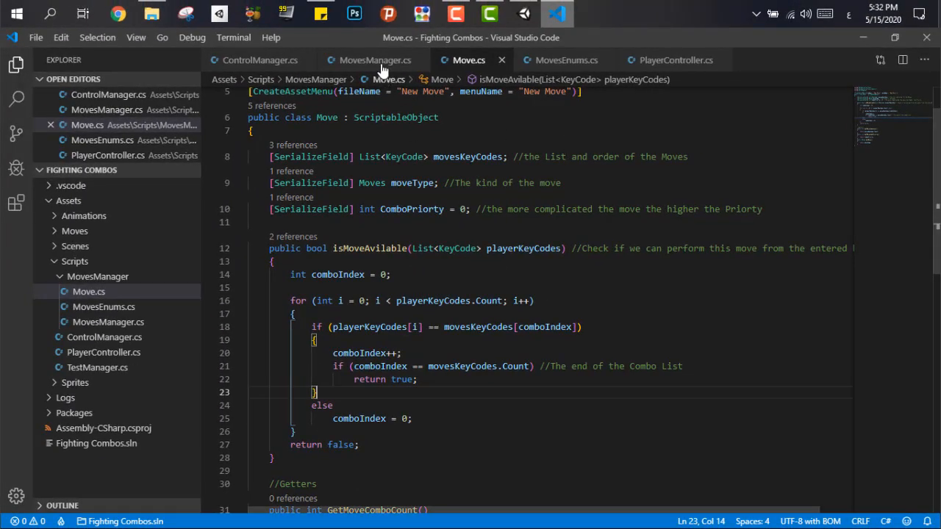
# Scroll through MovesManager.cs's Awake, CanMove, PlayMove and Compare methods.
pyautogui.click(373, 60)
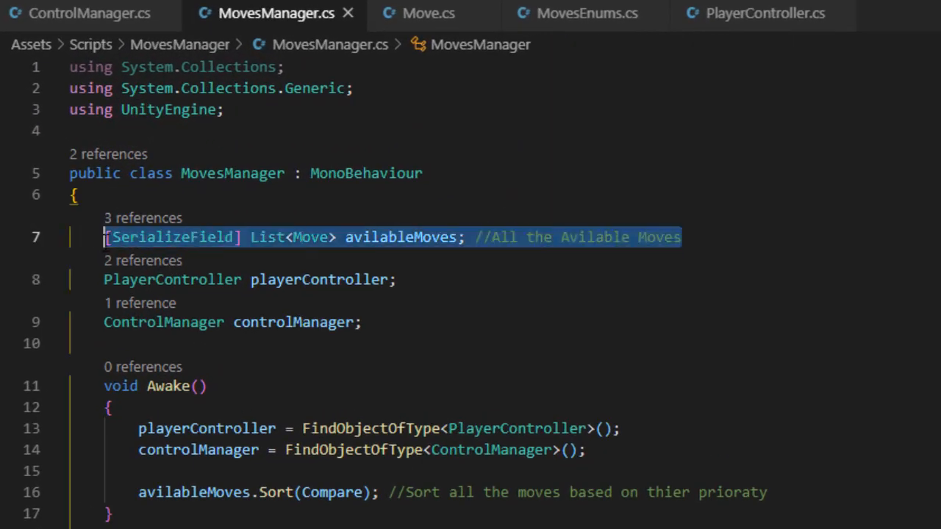
pyautogui.click(411, 279)
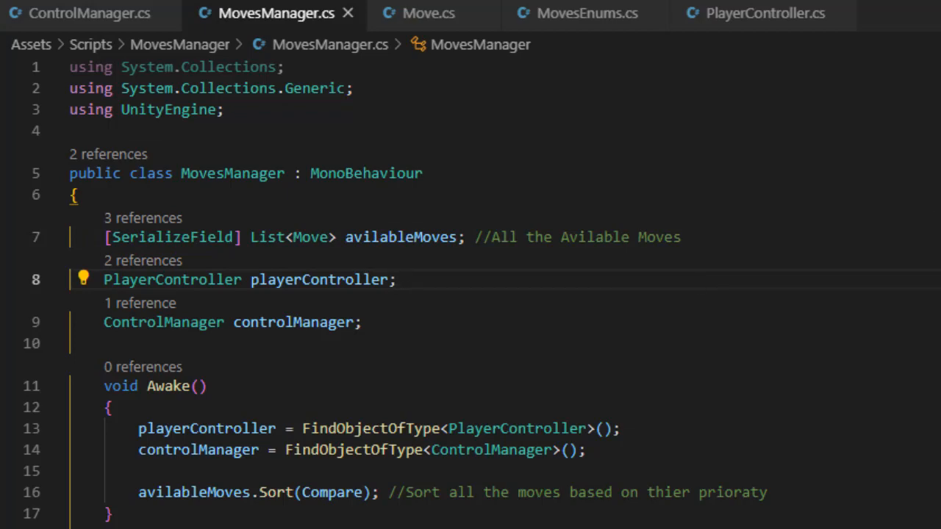
pyautogui.scroll(-3)
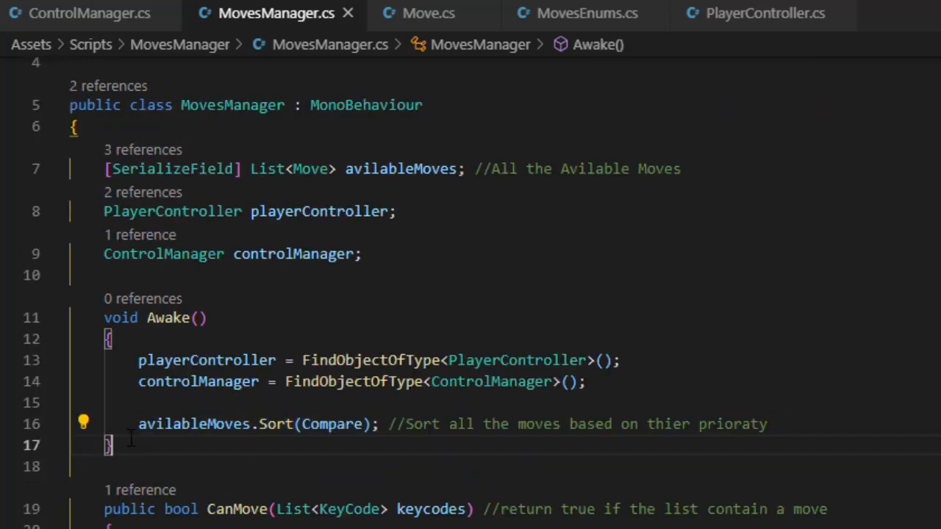
pyautogui.scroll(-3)
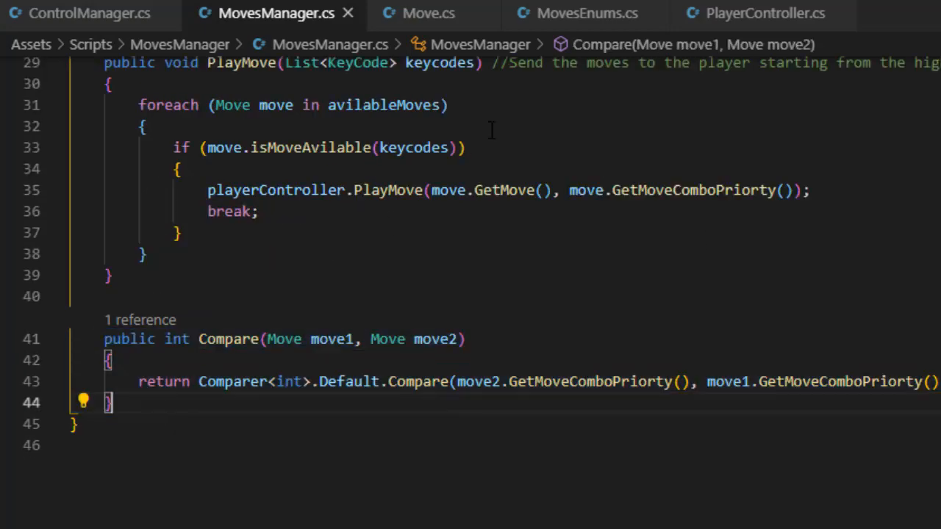
pyautogui.click(764, 14)
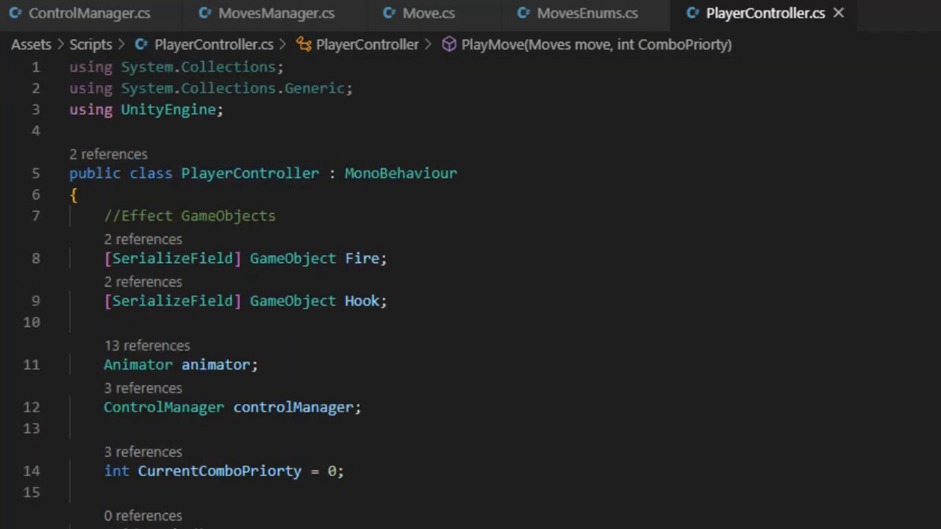
# Scroll PlayerController.cs and highlight every use of move and CurrentComboPriorty.
pyautogui.scroll(-3)
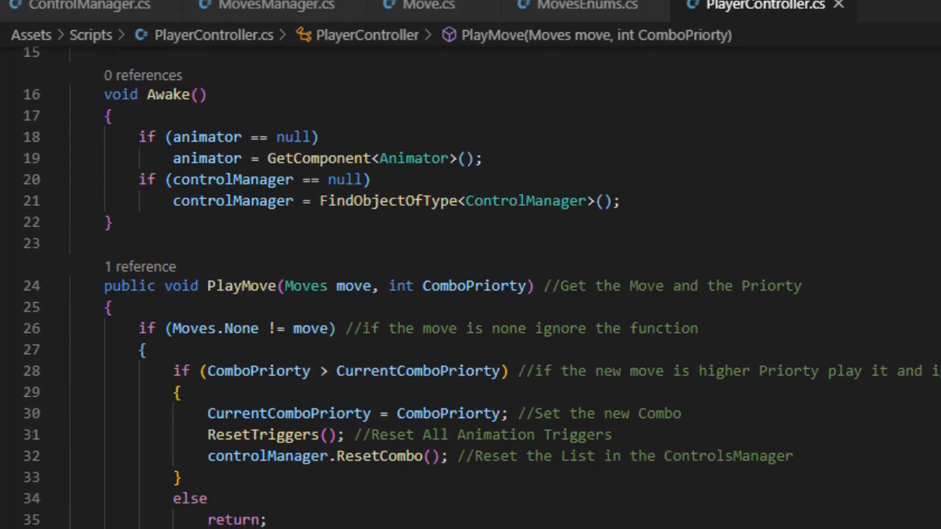
pyautogui.scroll(-3)
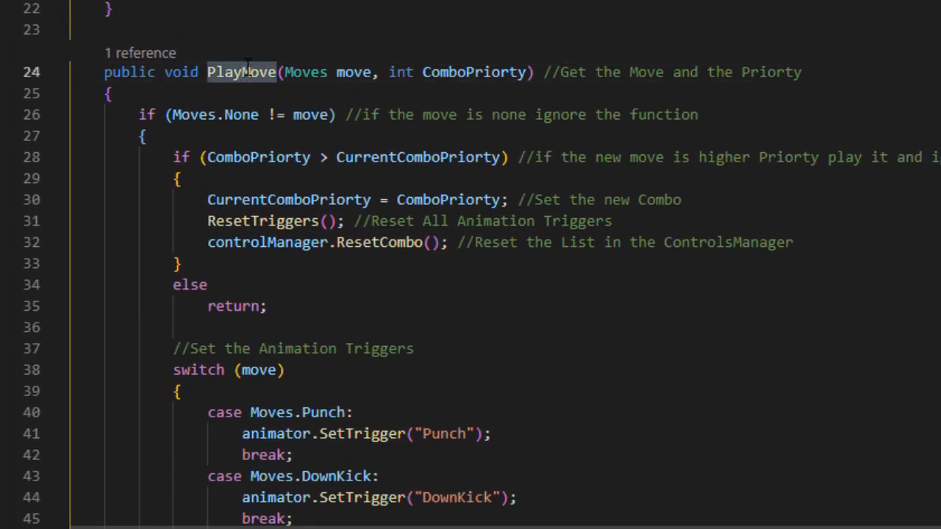
pyautogui.moveTo(834, 79)
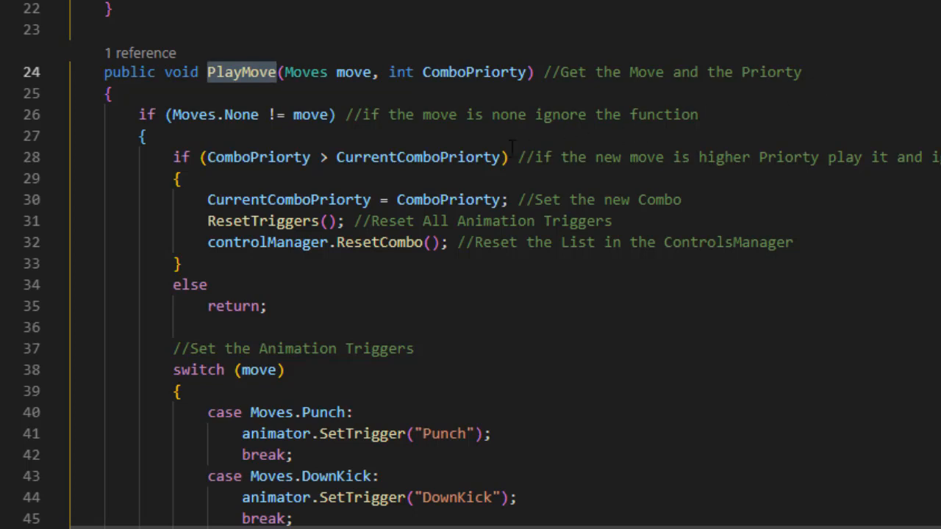
pyautogui.doubleClick(354, 72)
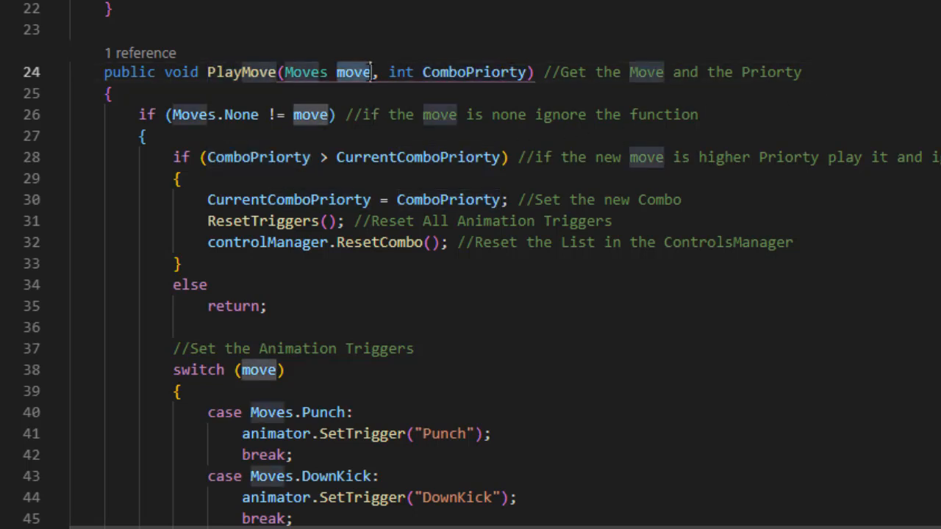
pyautogui.moveTo(278, 140)
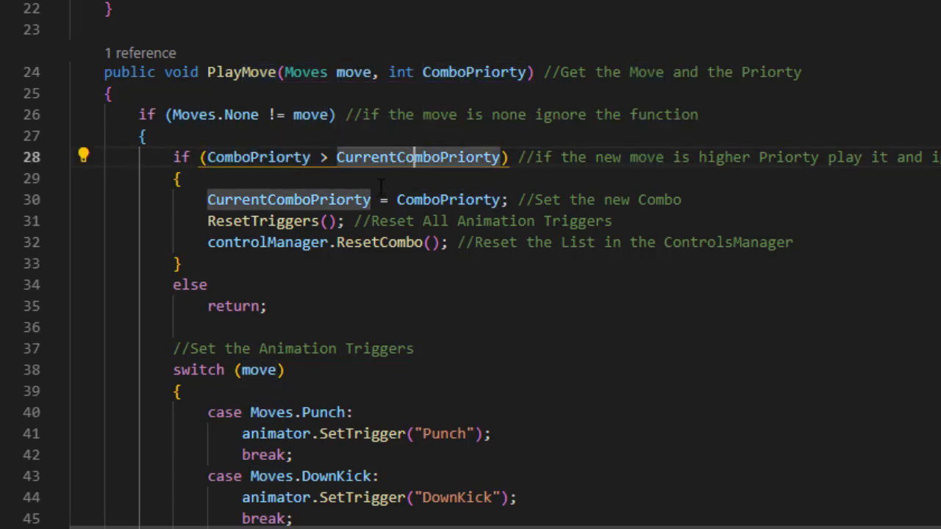
pyautogui.doubleClick(233, 306)
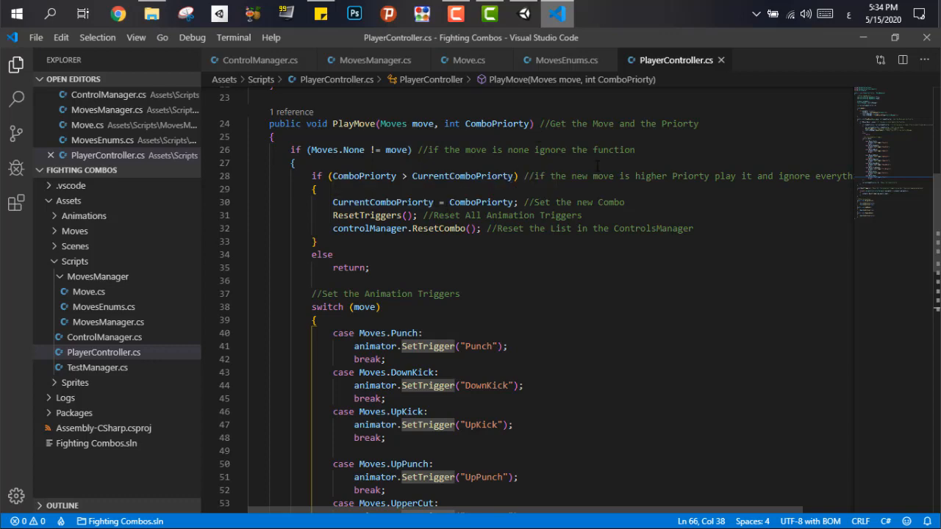
# Scroll further down PlayerController.cs to the ResetTriggers and BreathFire code.
pyautogui.click(294, 163)
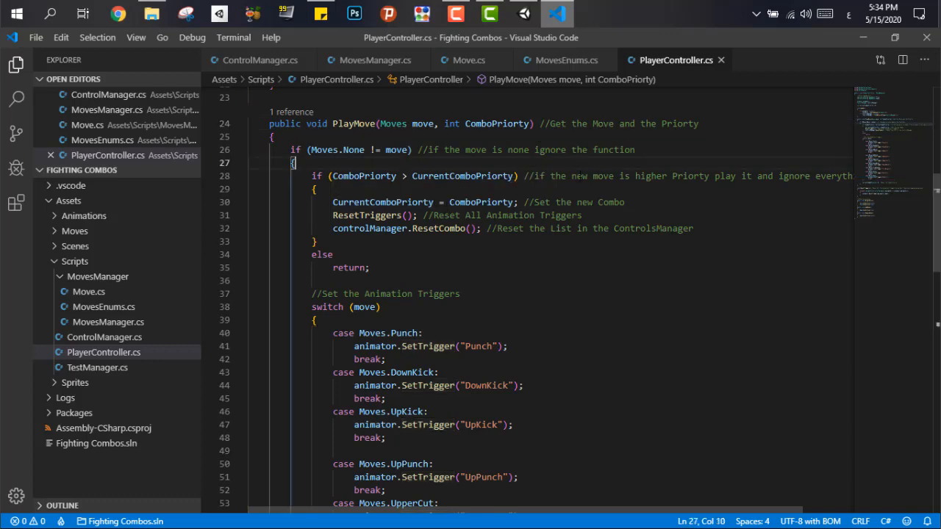
pyautogui.scroll(-3)
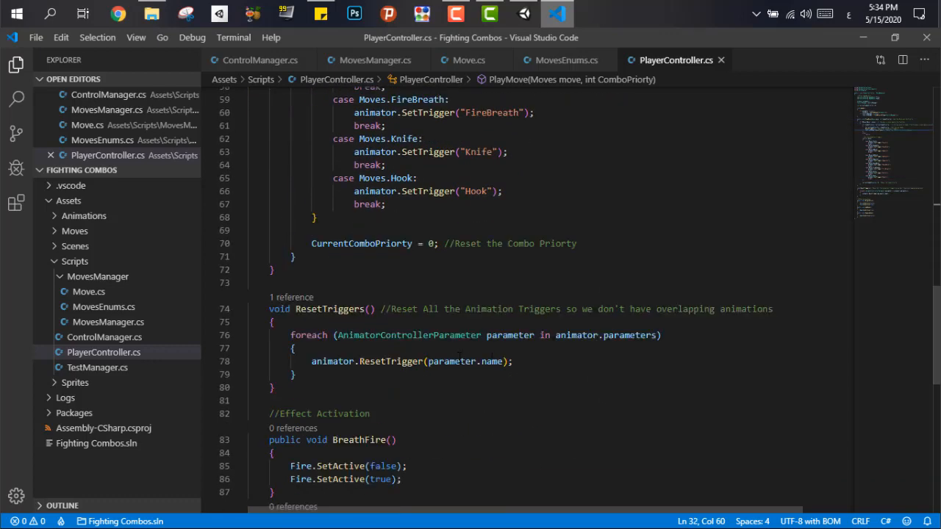
pyautogui.click(523, 13)
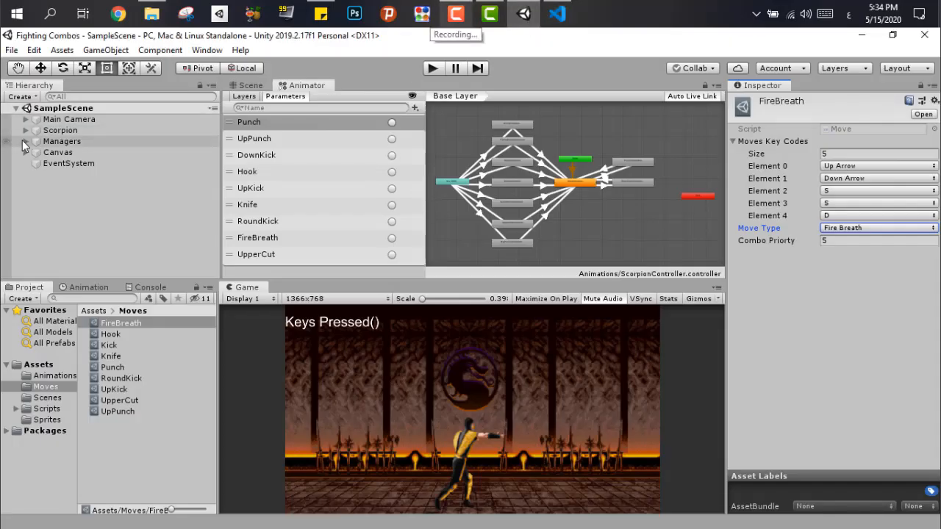
# Expand Managers, check MoveManager's nine moves, then inspect the Hook move asset's combo.
pyautogui.click(84, 152)
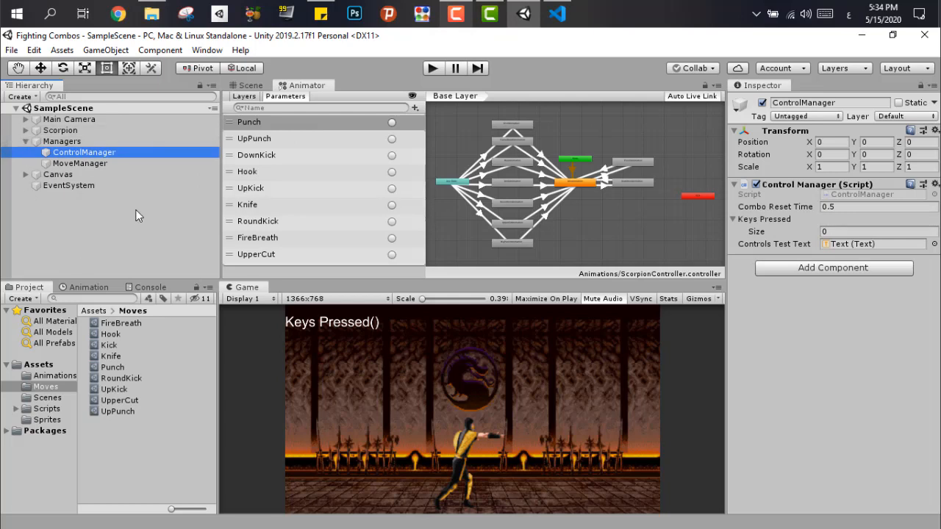
pyautogui.click(80, 163)
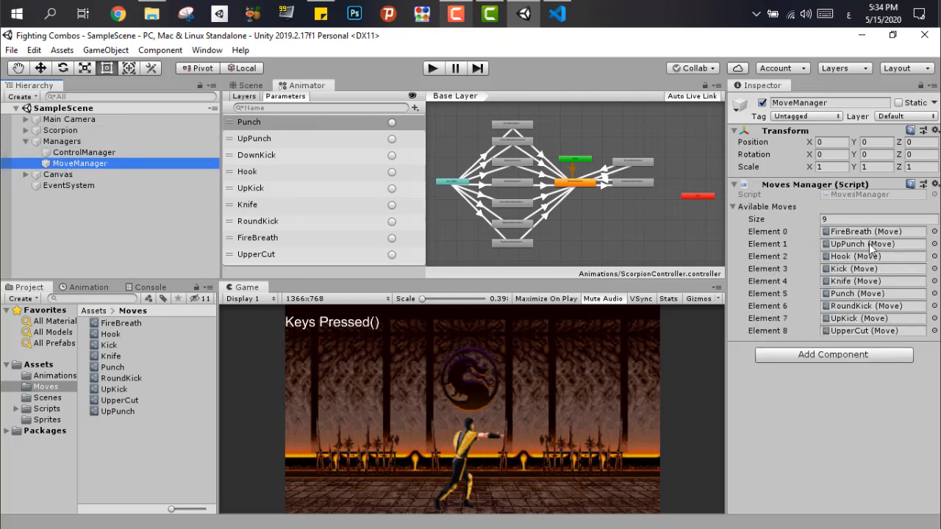
pyautogui.moveTo(168, 334)
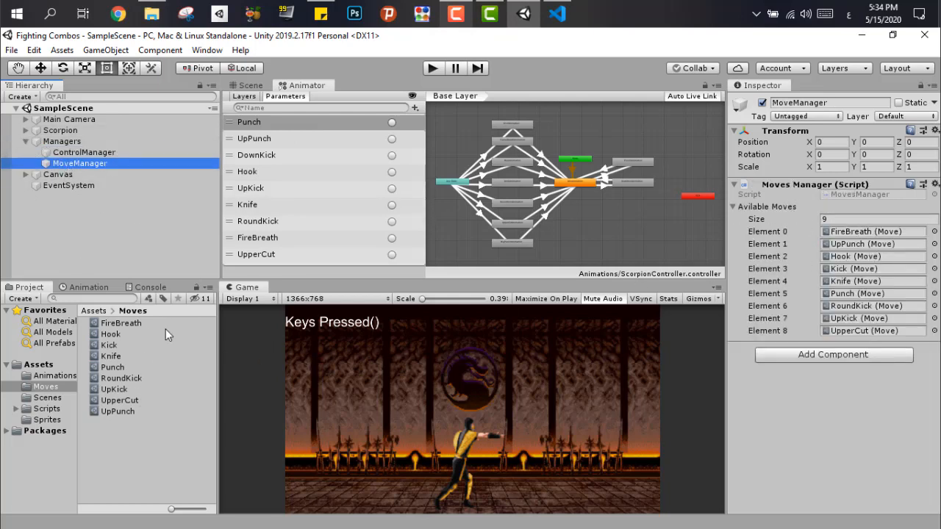
pyautogui.click(111, 333)
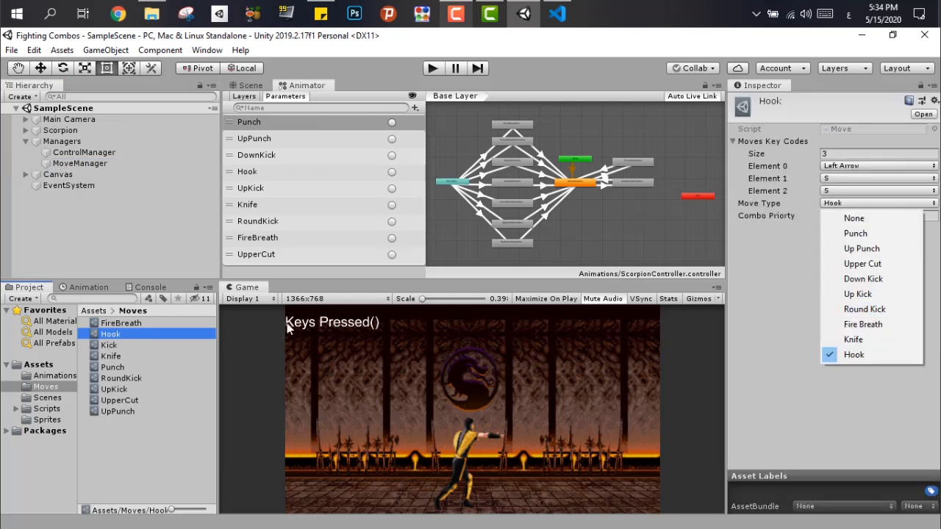
pyautogui.click(109, 344)
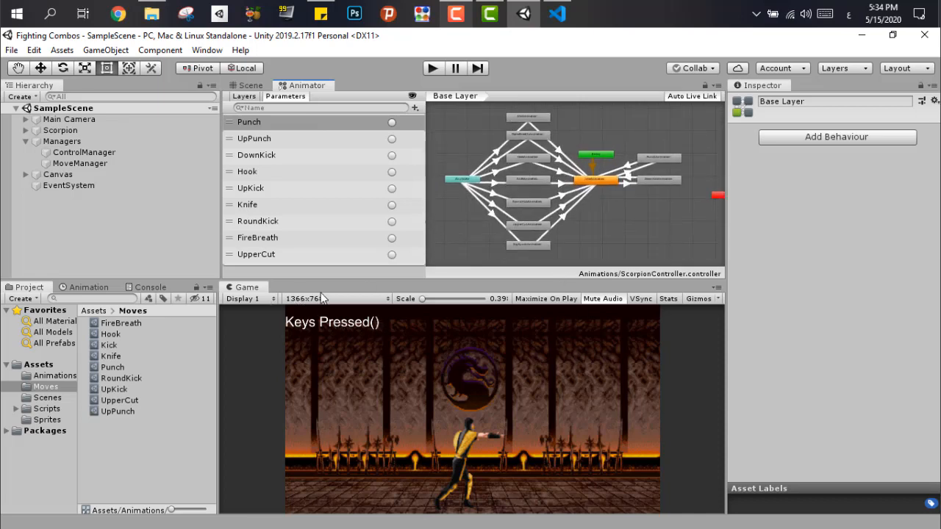
# Run the game maximized in play mode and enter D as the first combo key.
pyautogui.click(249, 85)
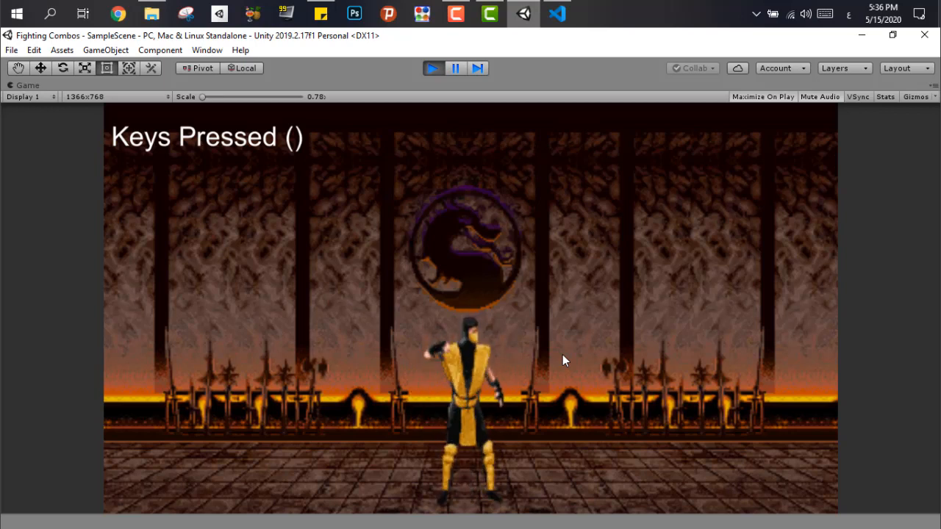
pyautogui.press('d')
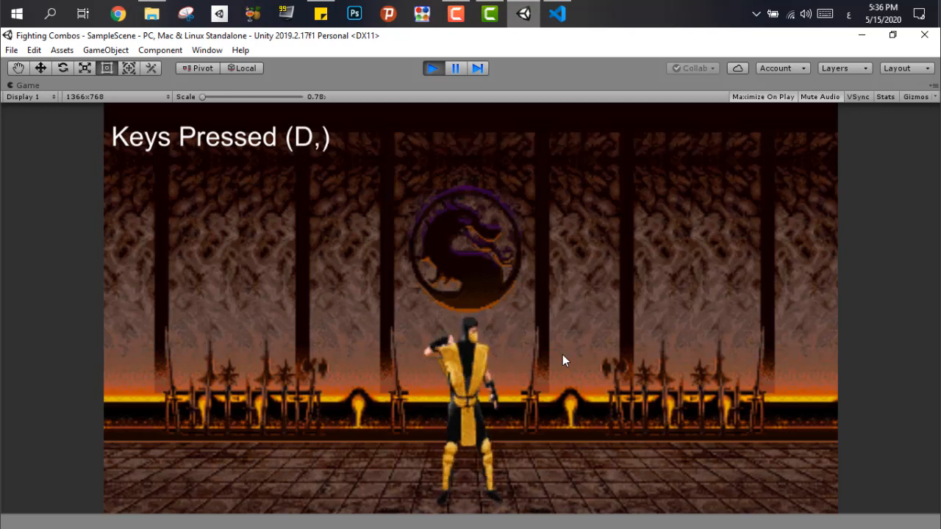